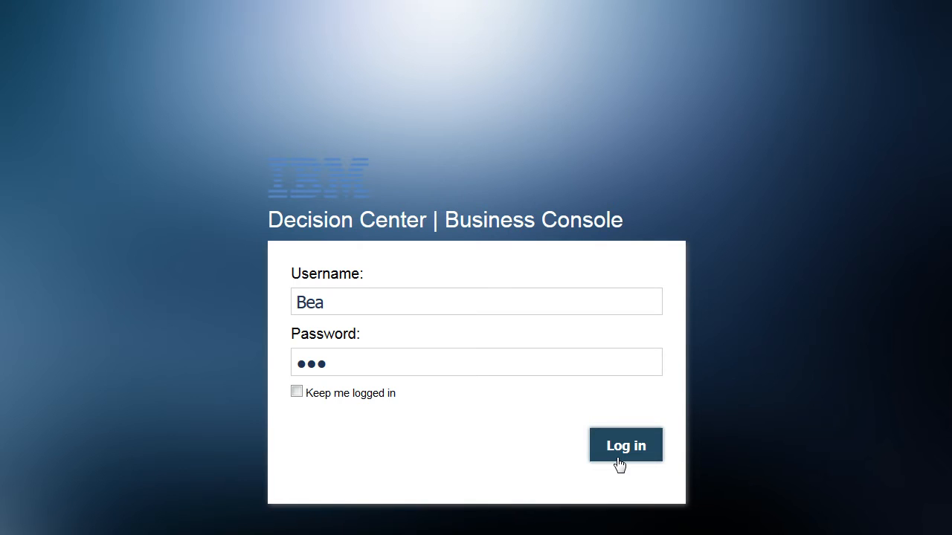
Log in as Bea, expand Loan Validation Service's releases, then log out
click(626, 446)
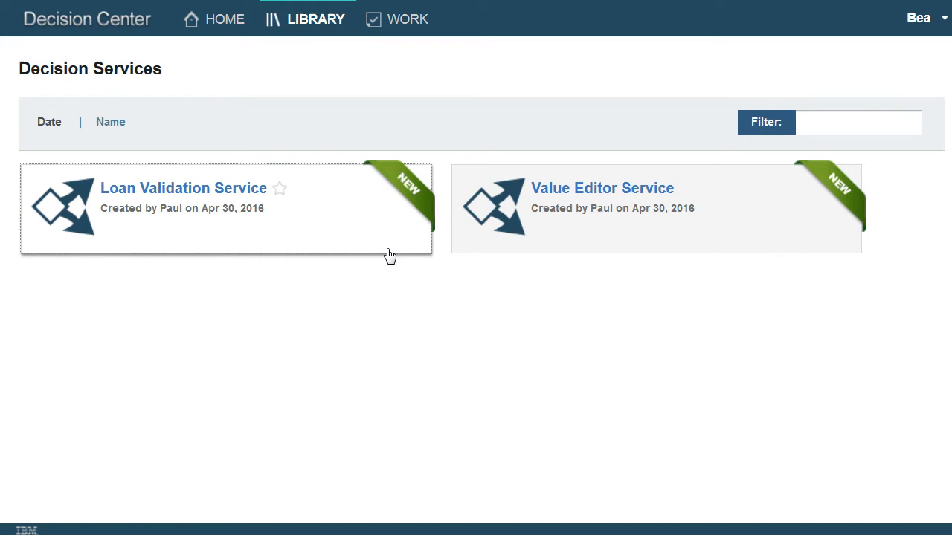
click(183, 188)
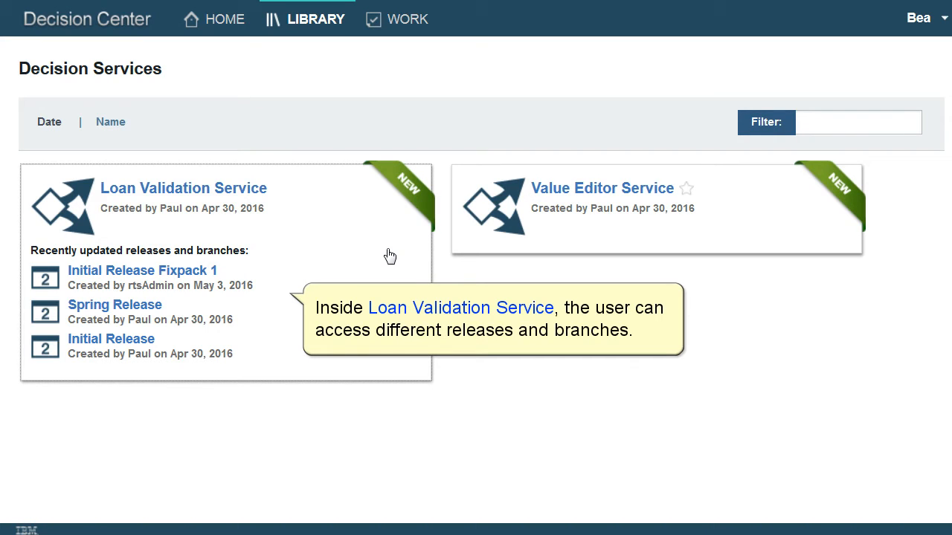
mouse_move(776, 247)
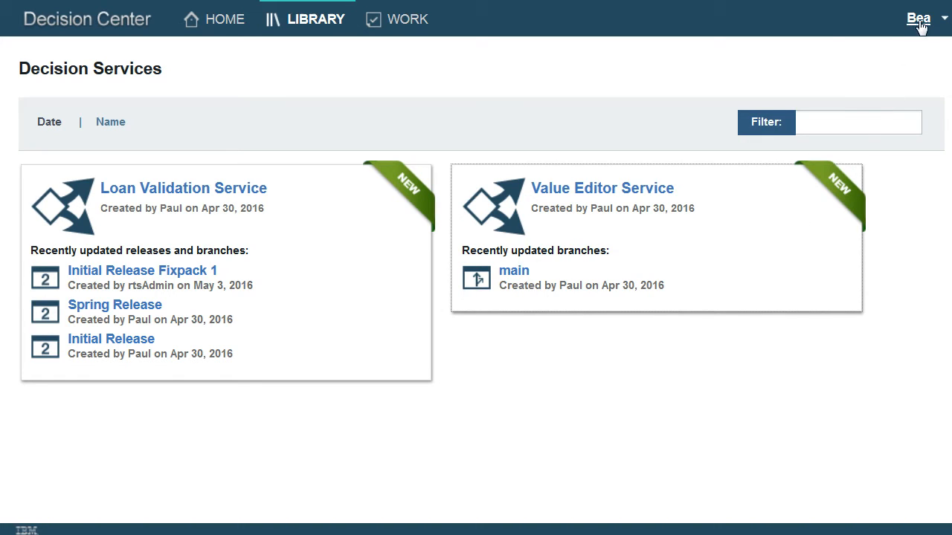
click(919, 18)
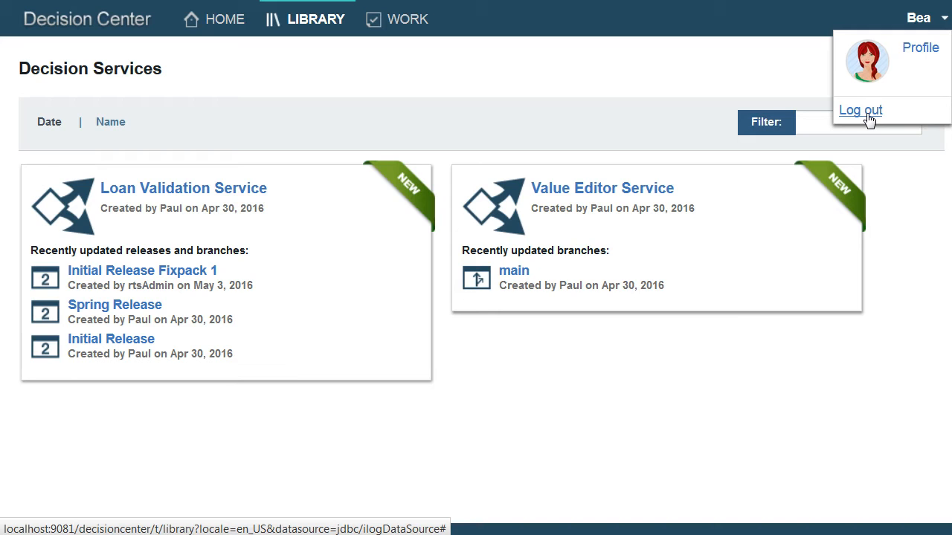
click(859, 110)
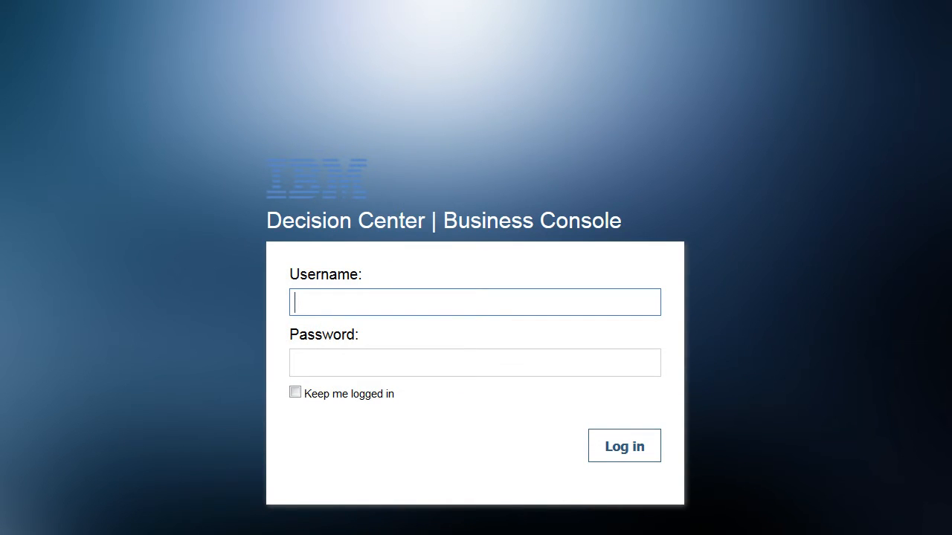
Log in as admin and create the Credit Team group with Full Authoring permission and members
click(623, 445)
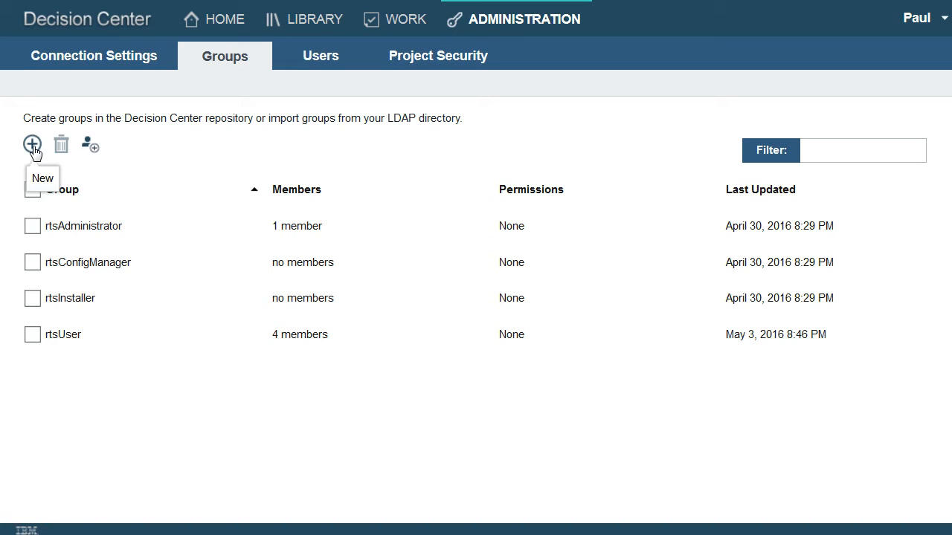
click(32, 145)
text(Credit Team)
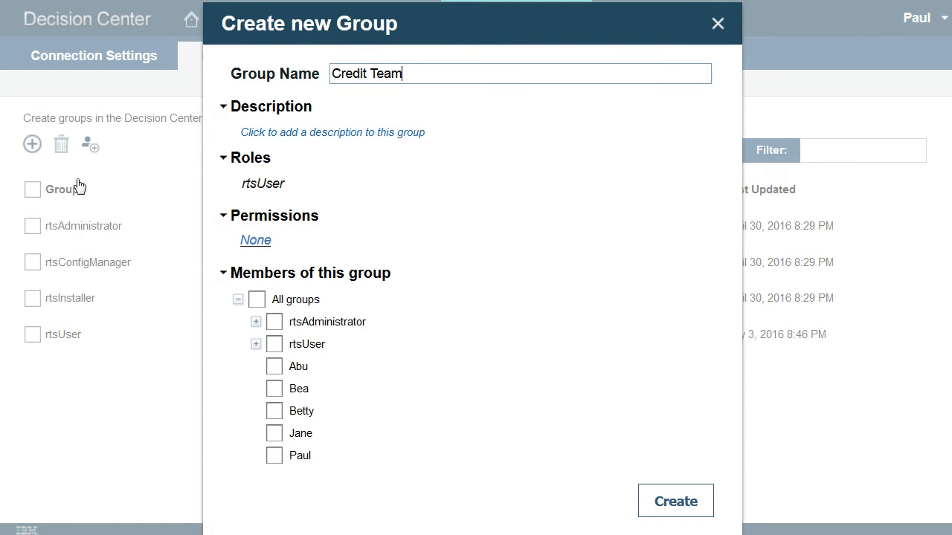
click(255, 240)
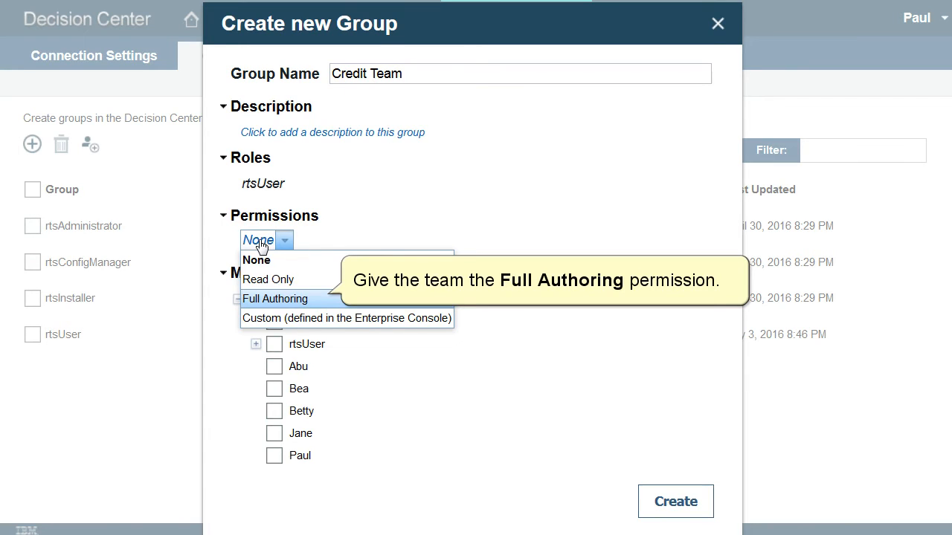
click(274, 298)
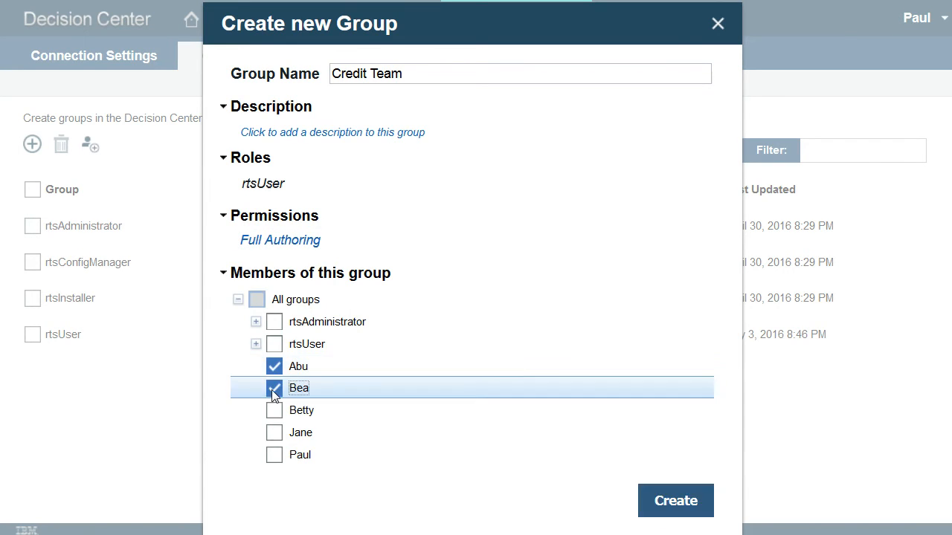
click(674, 501)
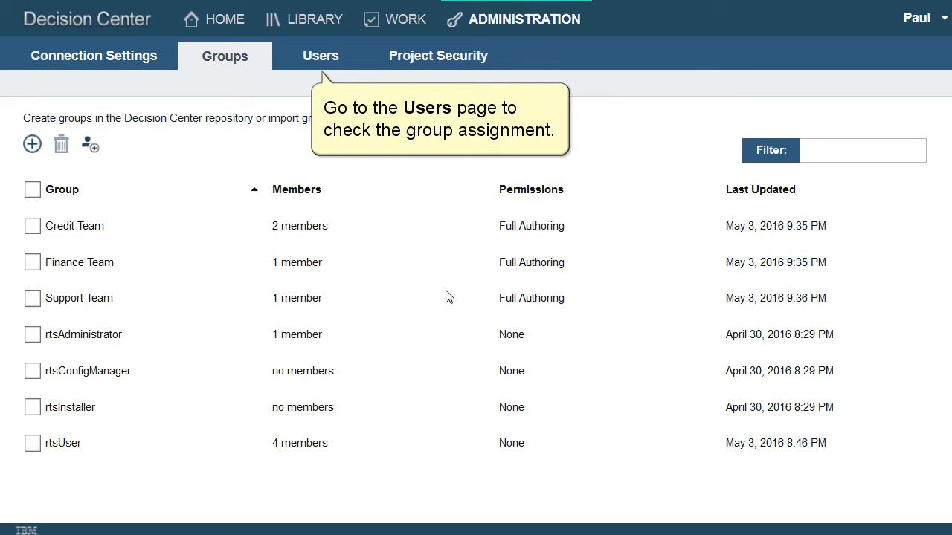
Show users' groups: Abu and Bea in Credit Team, Betty in Support, Jane in Finance
click(320, 55)
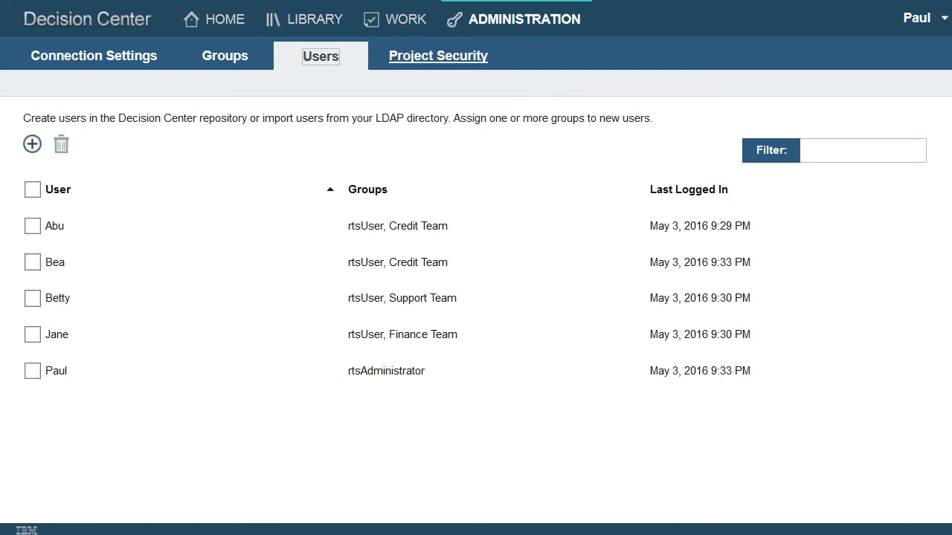
mouse_move(438, 55)
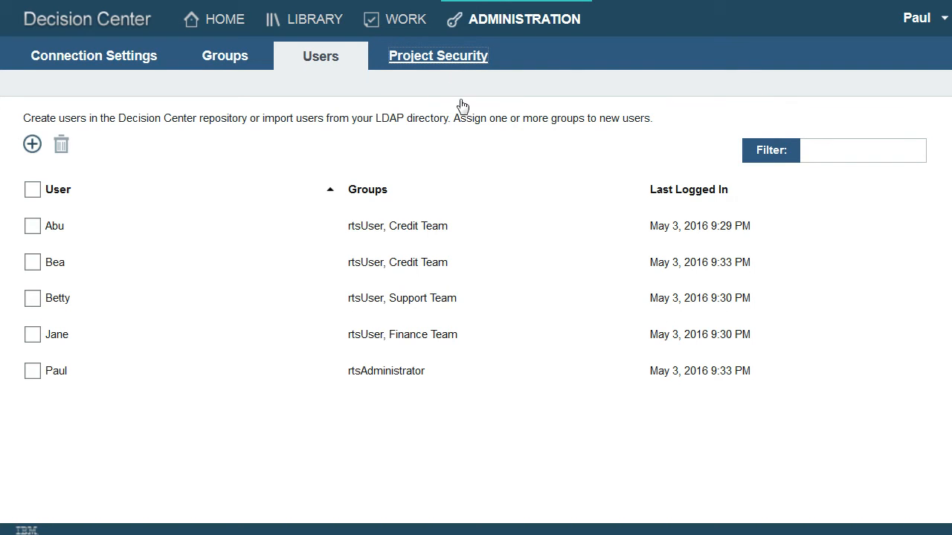
mouse_move(461, 68)
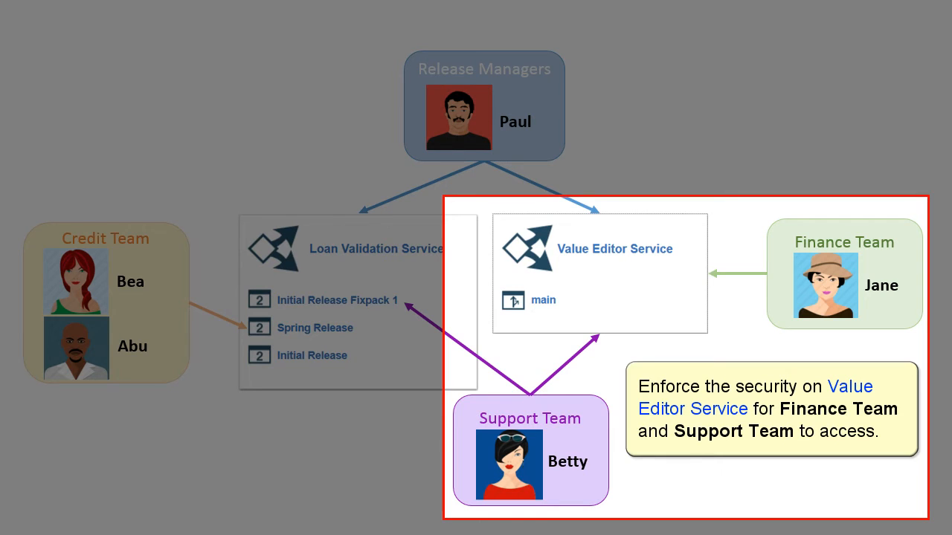
Enforce Value Editor Service security for Finance Team and Support Team only
click(771, 409)
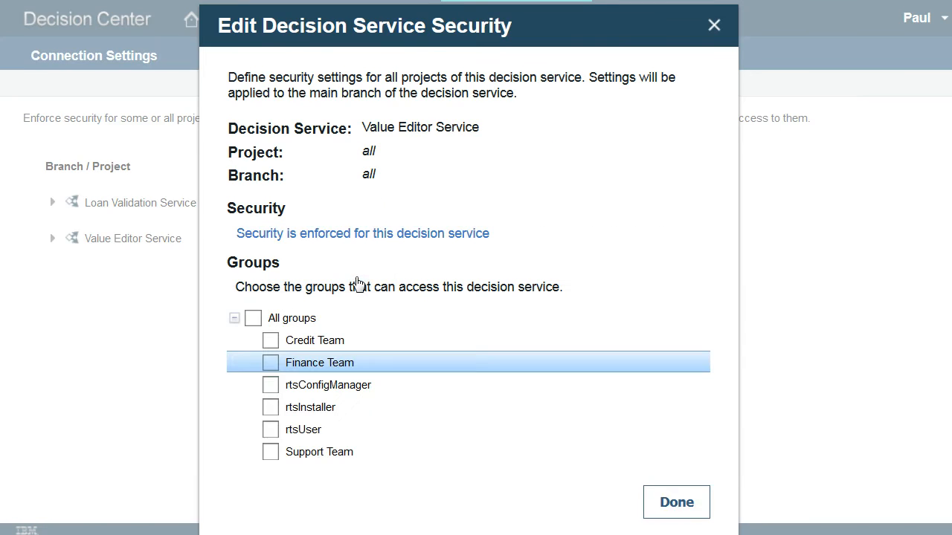
click(271, 451)
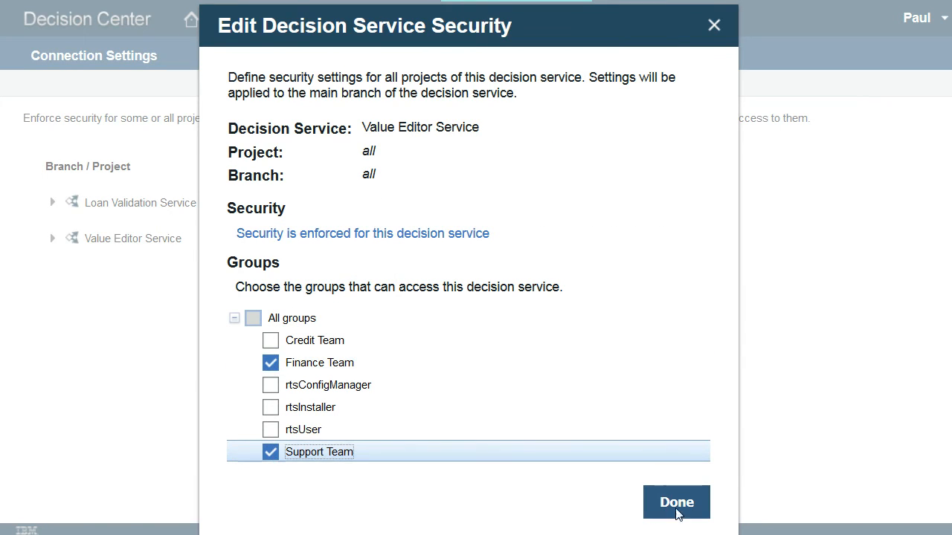
click(676, 502)
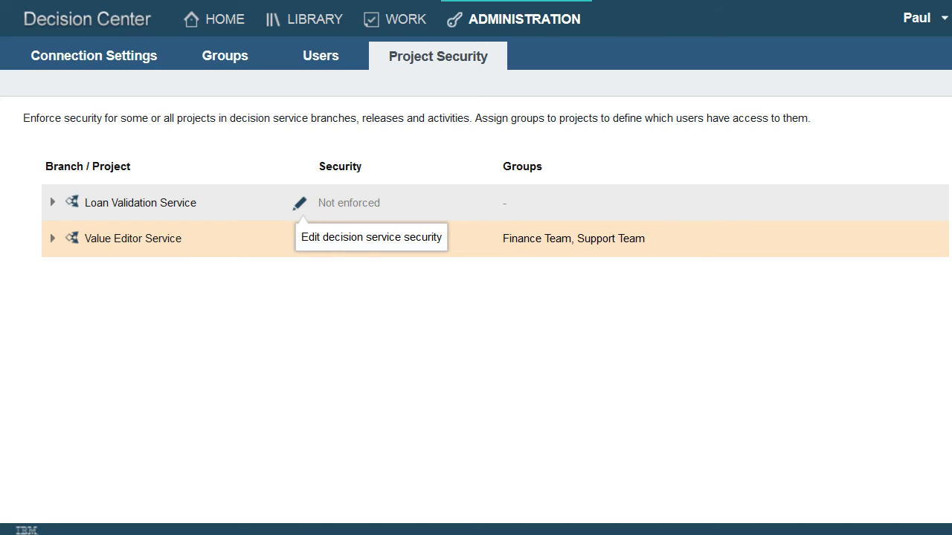
Enforce Loan Validation Service security for Credit Team and Support Team only
click(299, 203)
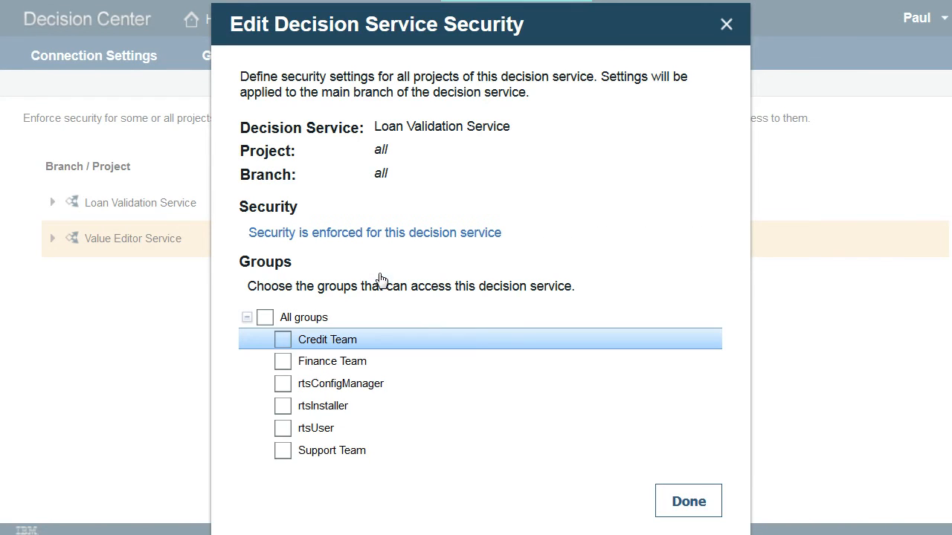
click(283, 451)
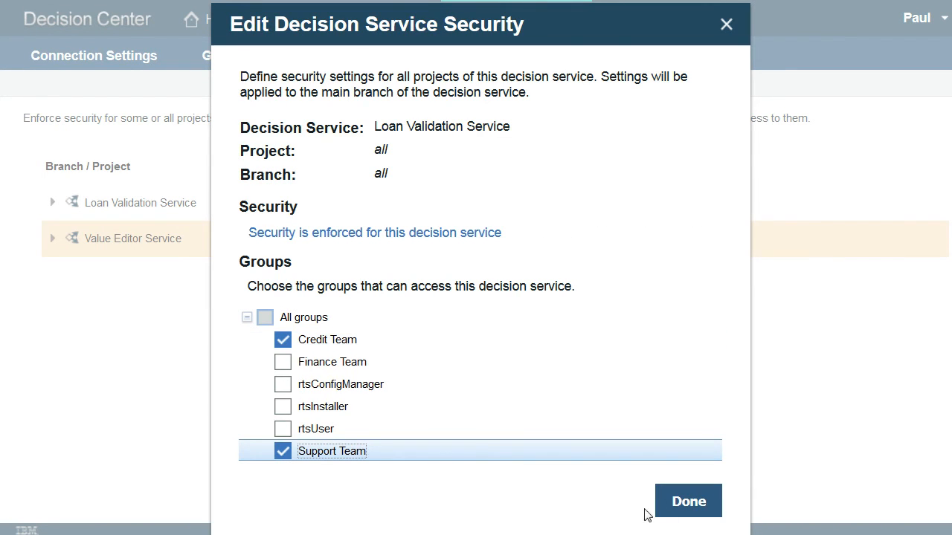
click(687, 501)
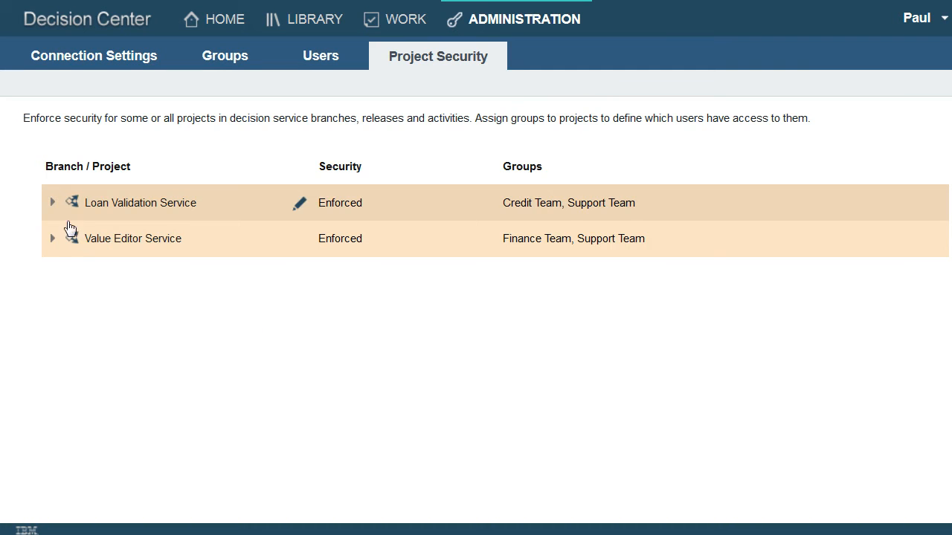
Override Spring Release security, removing Support Team so only Credit Team has access
click(300, 203)
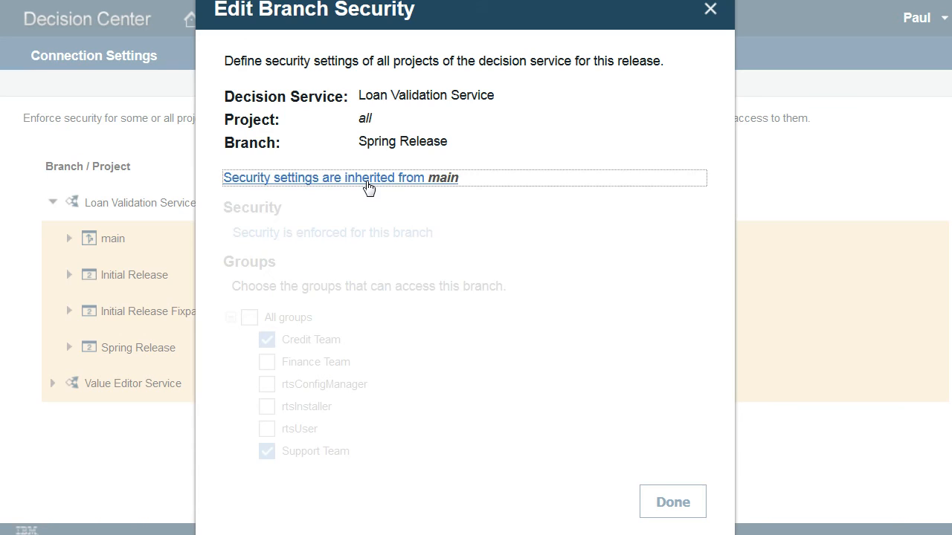
click(339, 177)
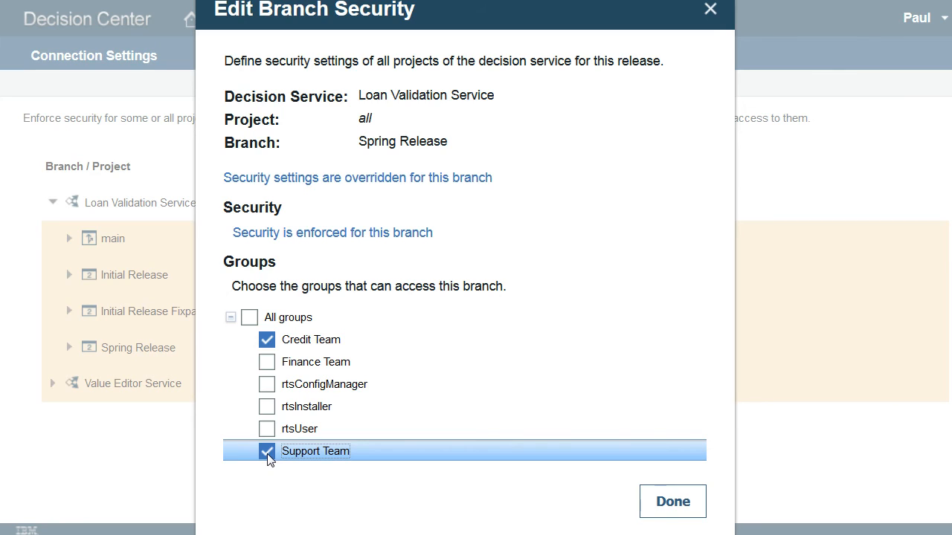
click(267, 451)
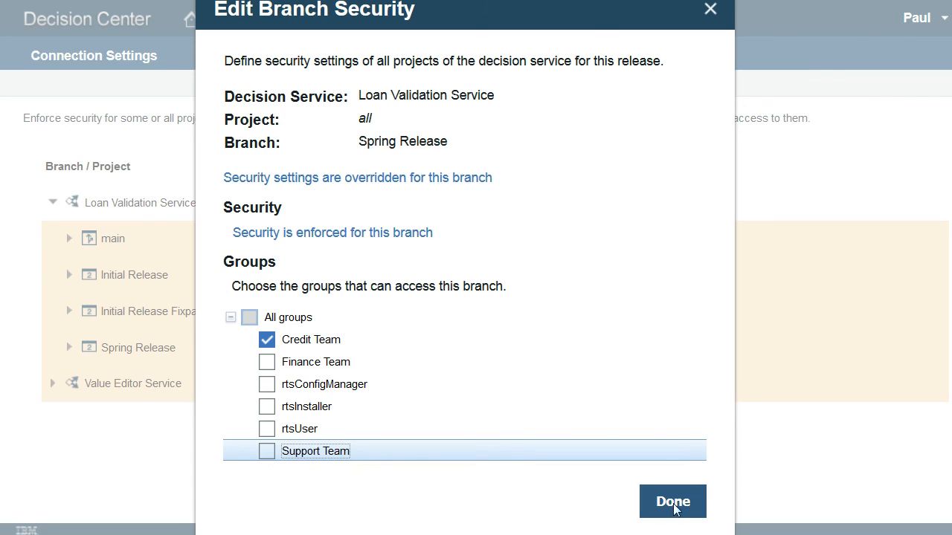
click(671, 501)
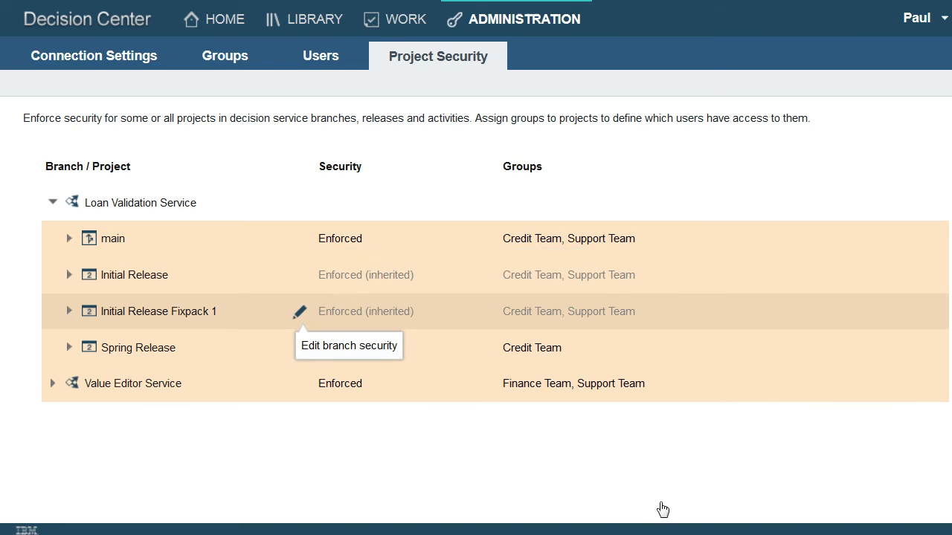
mouse_move(301, 311)
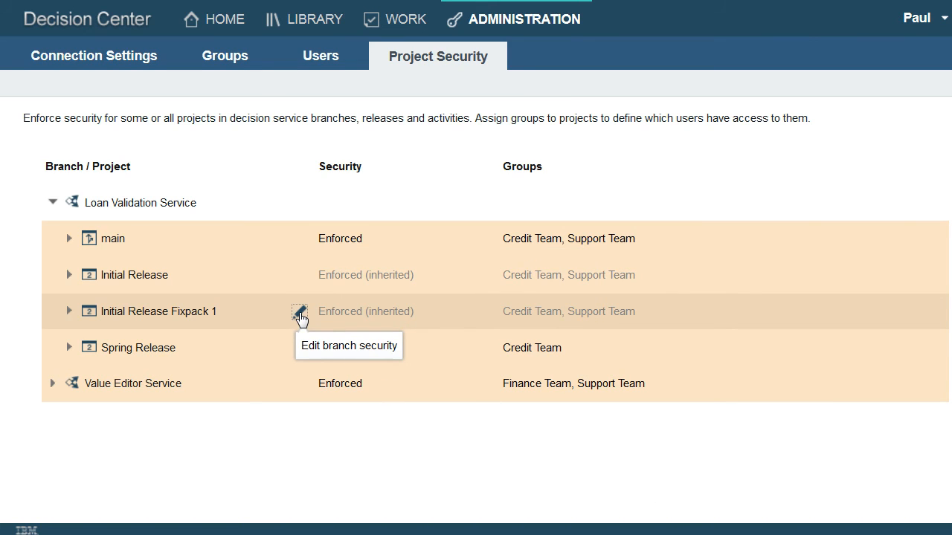
Override Initial Release Fixpack 1 security so only Support Team has access
click(301, 311)
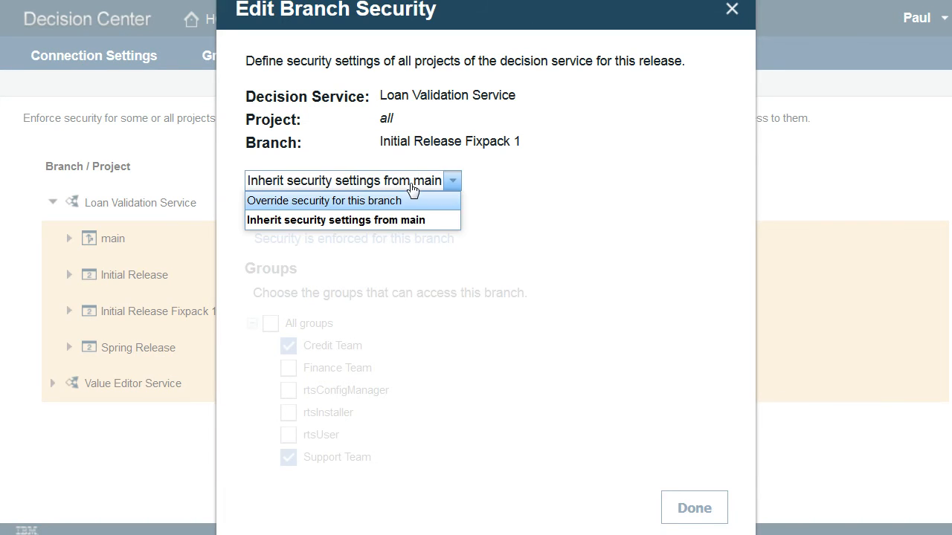
click(324, 200)
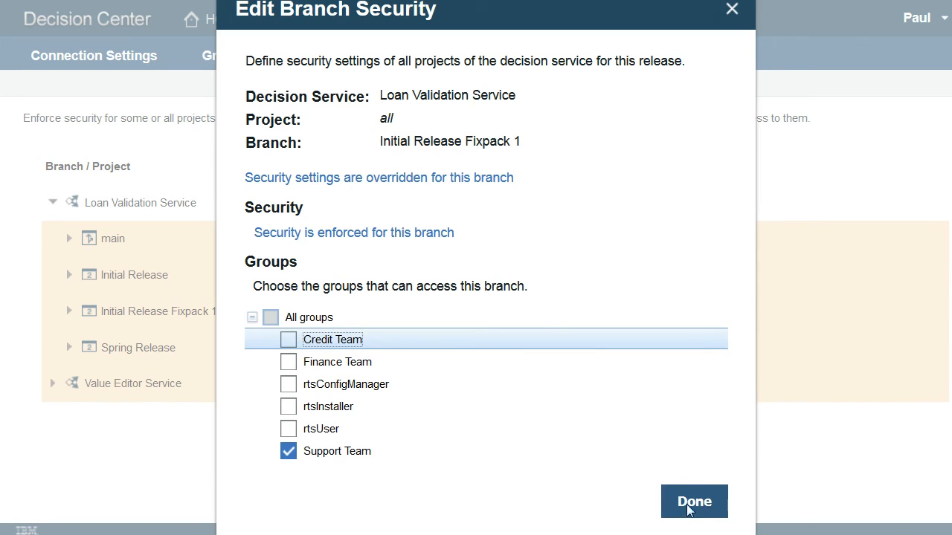
click(694, 501)
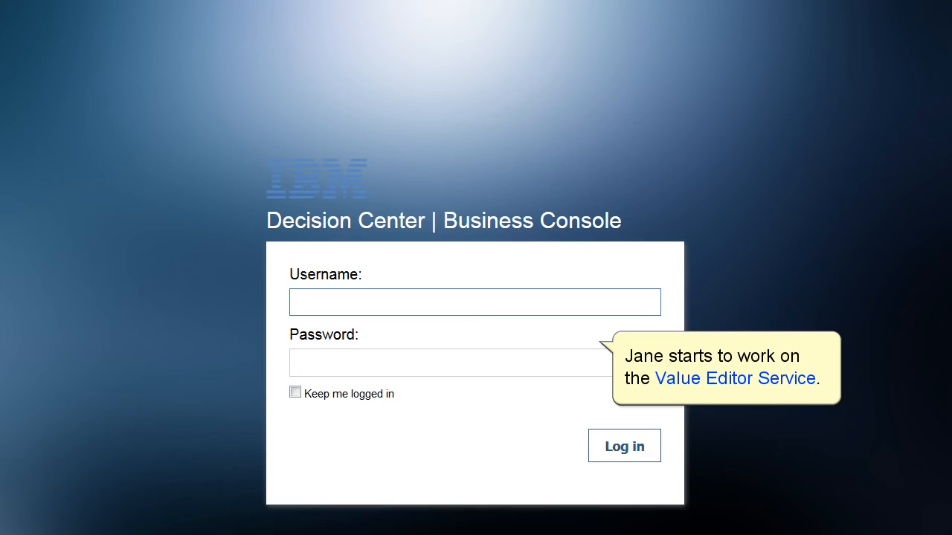
Log in as Jane, whose library lists only Value Editor Service, and open her user menu
click(624, 445)
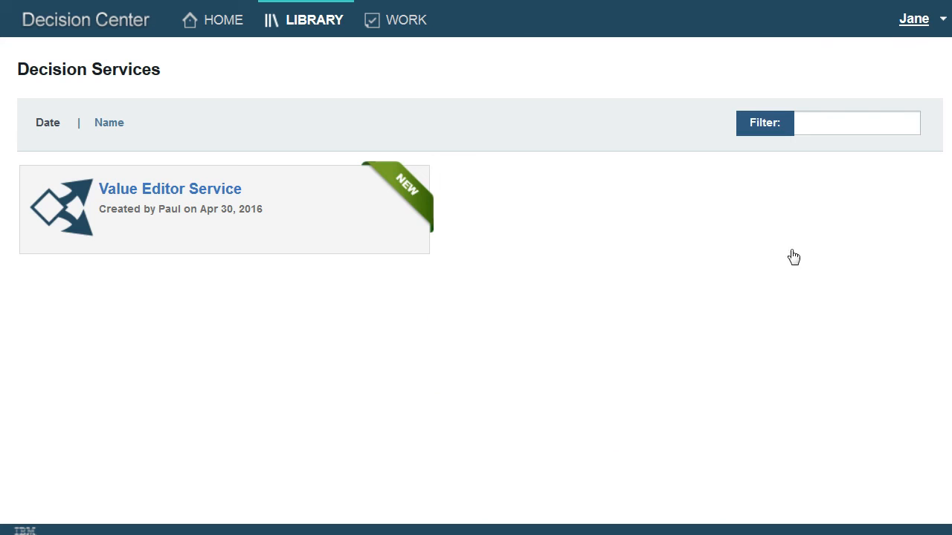
click(914, 19)
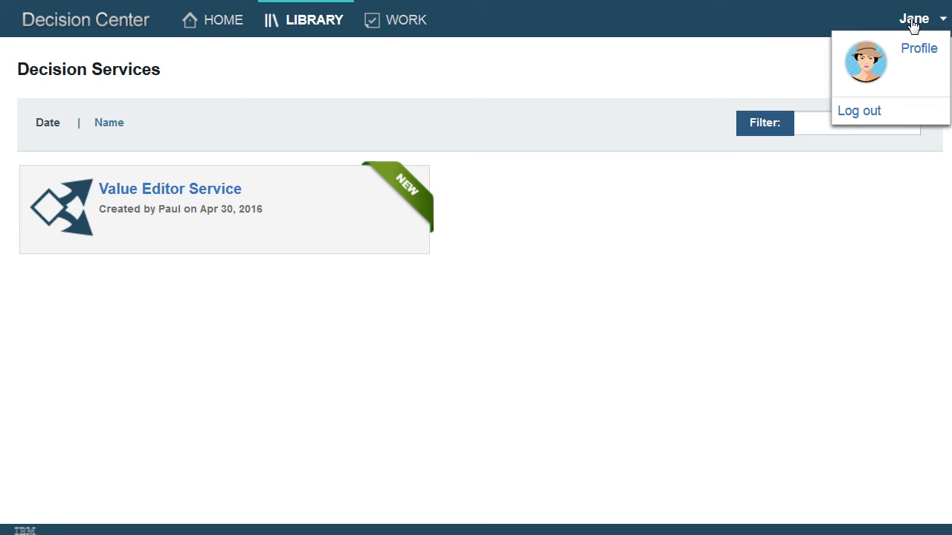
Switch to Bea, confirm Loan Validation Service shows Initial and Spring Releases, then log out
click(859, 110)
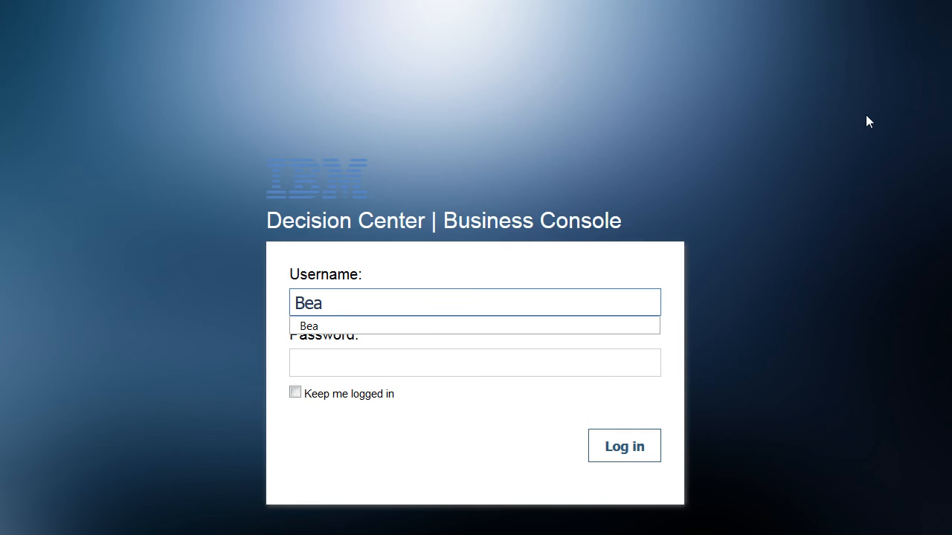
mouse_move(773, 238)
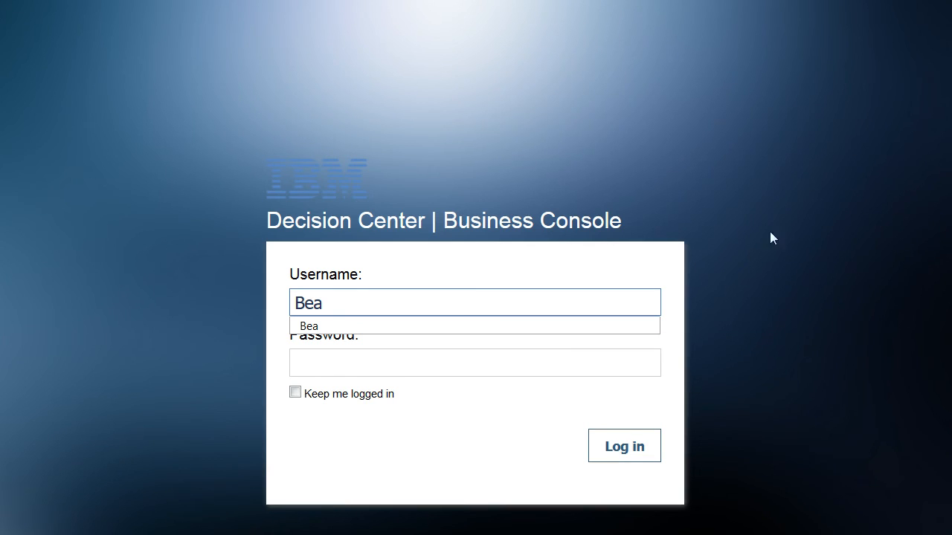
mouse_move(646, 335)
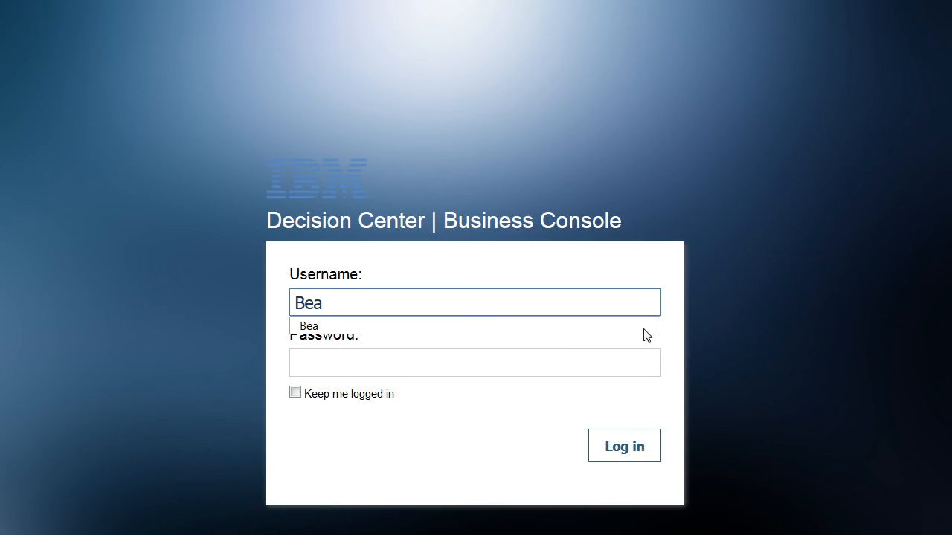
click(624, 445)
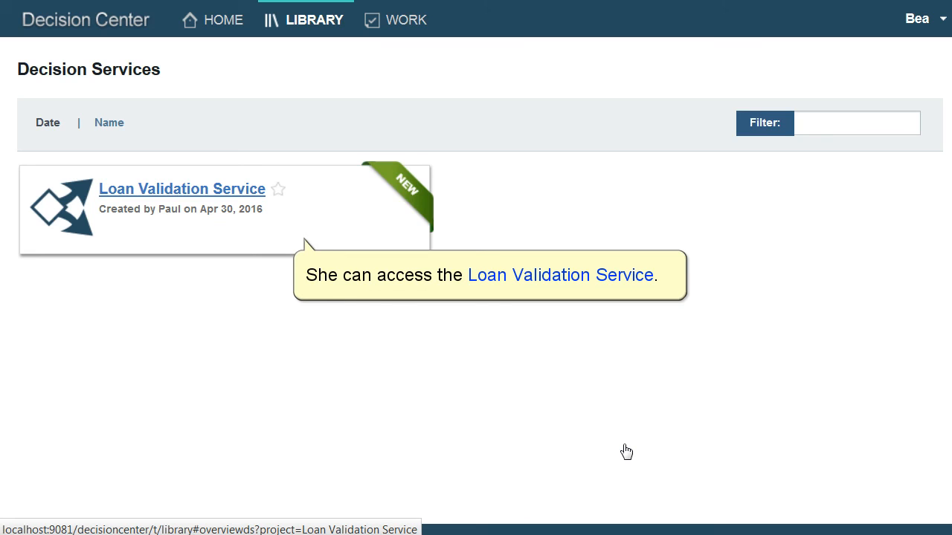
mouse_move(227, 196)
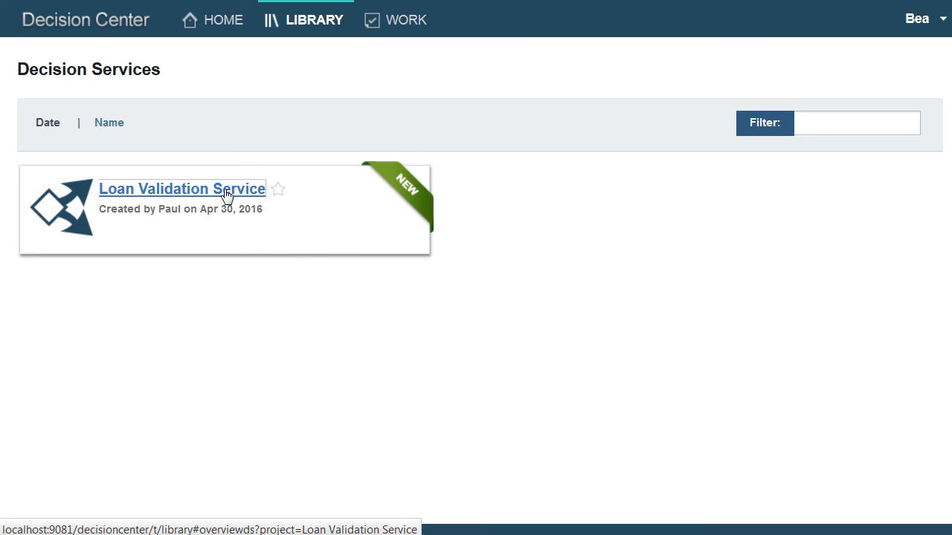
click(181, 188)
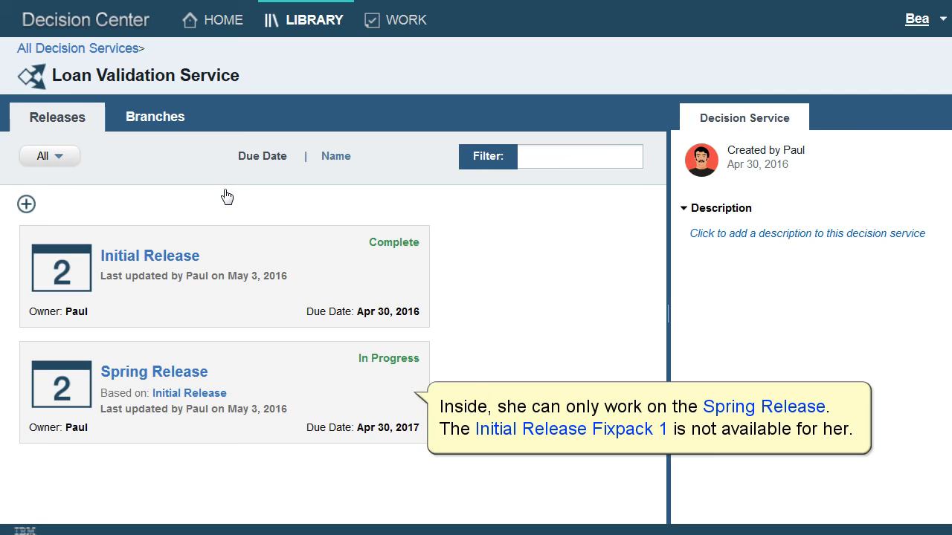
click(942, 19)
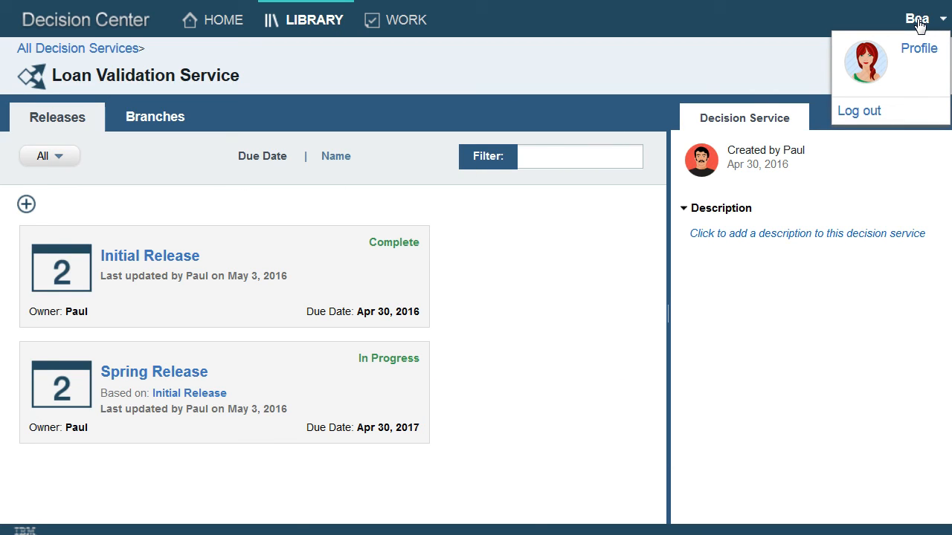
click(859, 110)
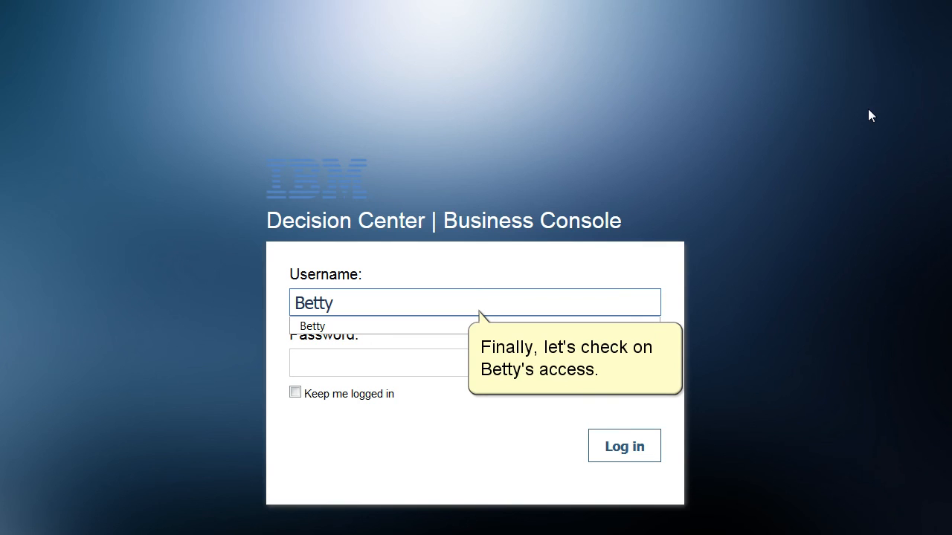
mouse_move(757, 233)
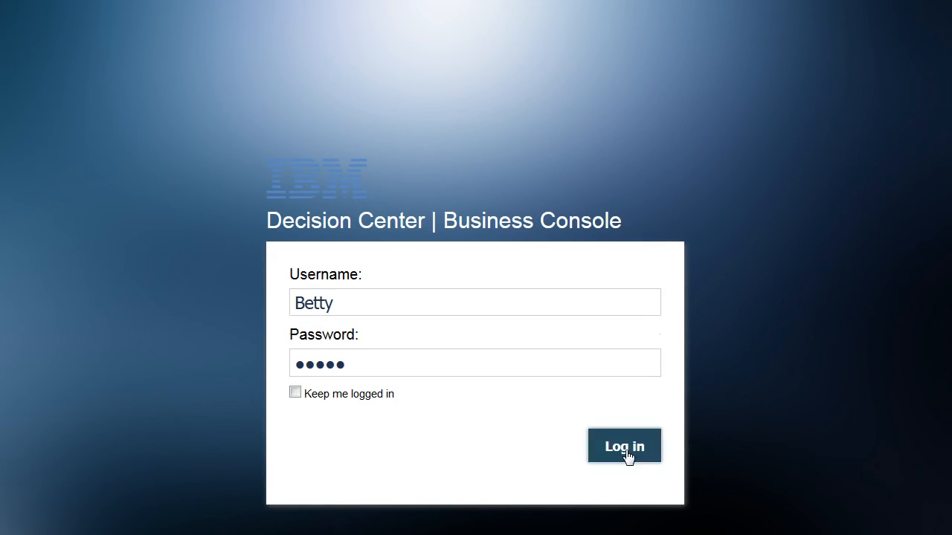
Log in as Betty, check Loan Validation Service lists Initial Release Fixpack 1, then log out
click(624, 446)
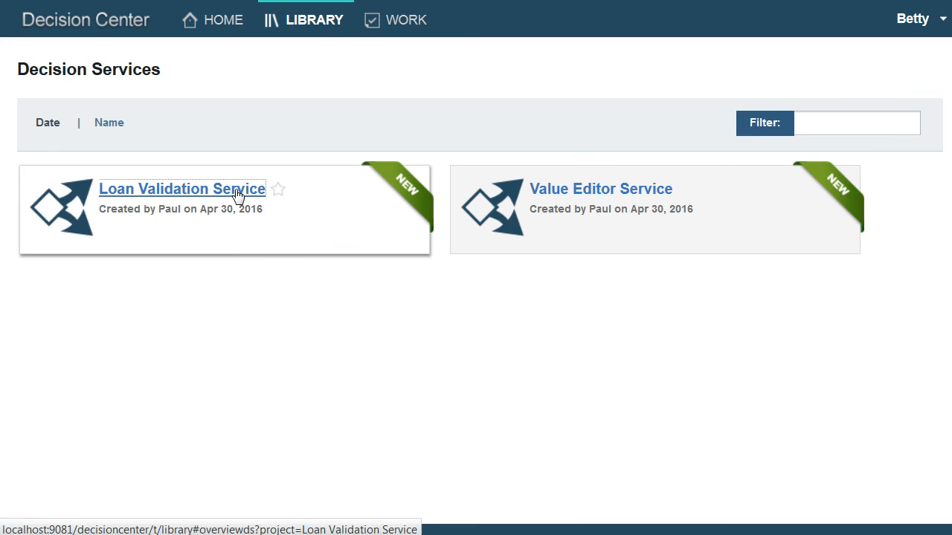
click(181, 189)
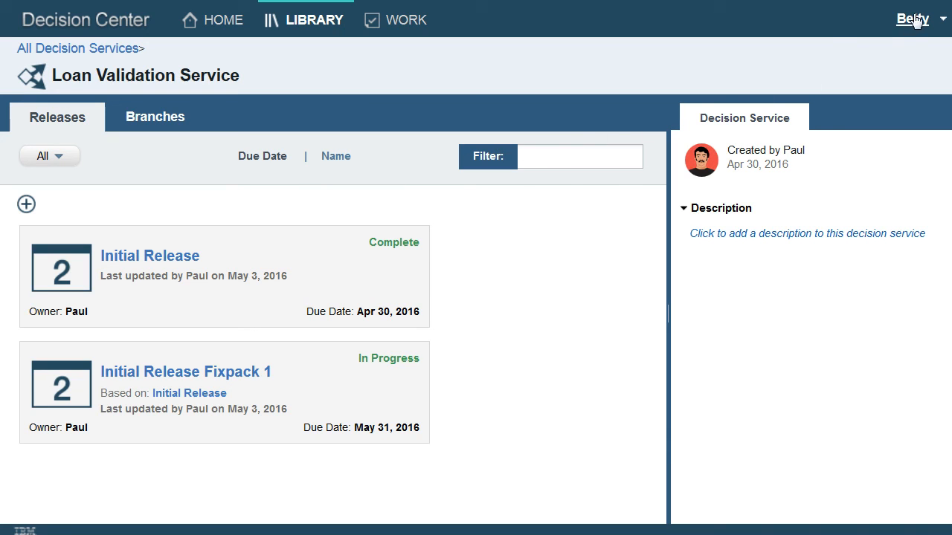
click(913, 19)
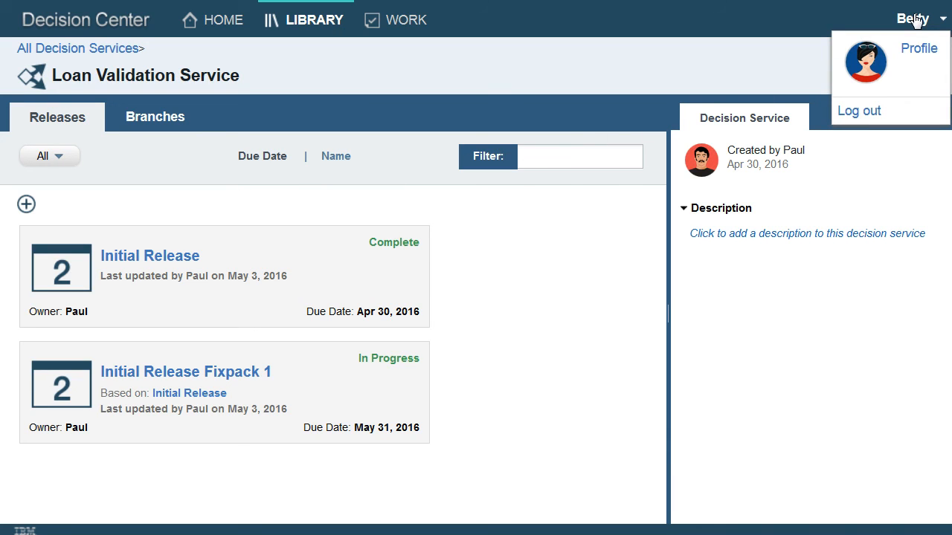
click(858, 110)
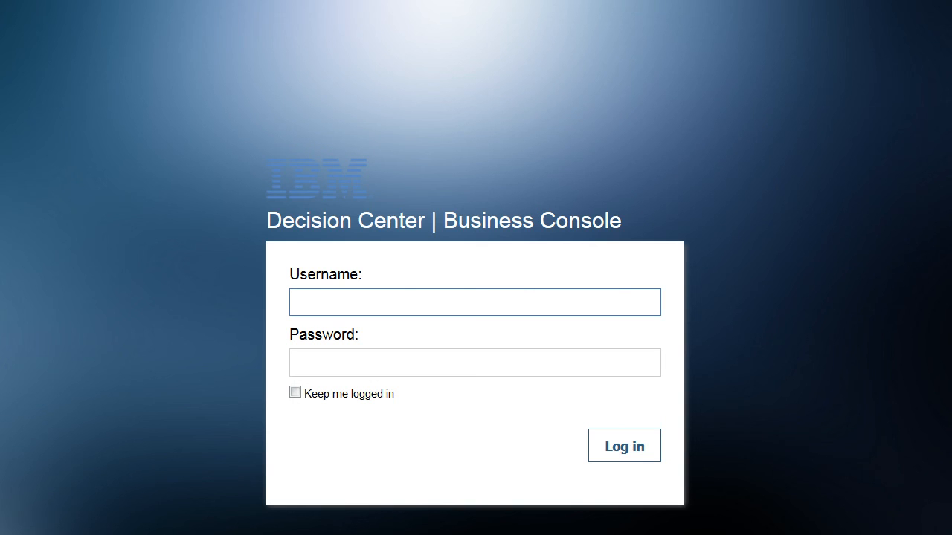